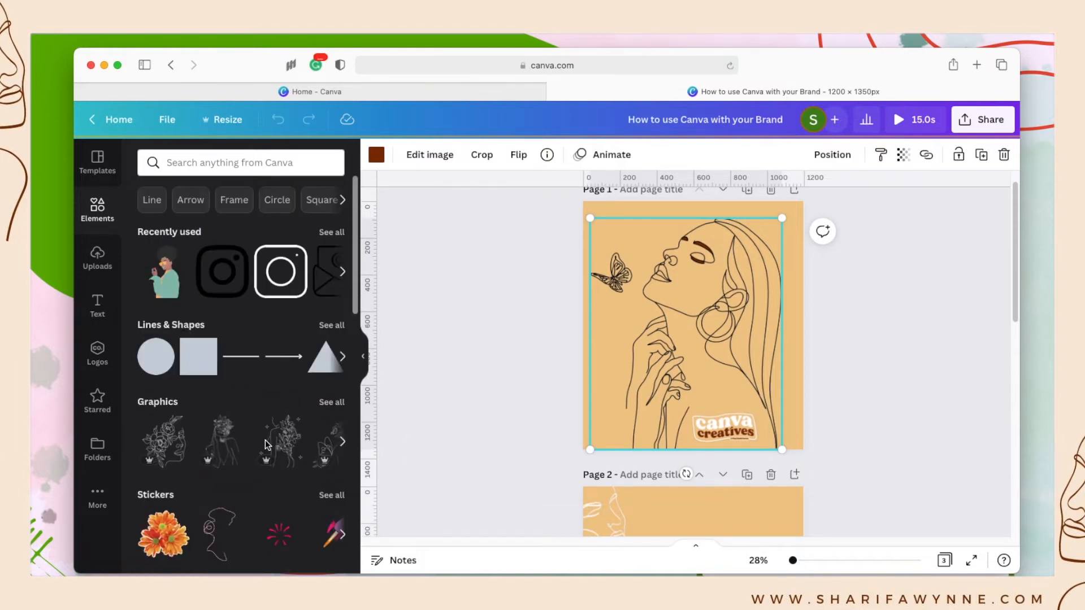
- Show the full Graphics collection and scroll toward the Gradient row
left_click(331, 403)
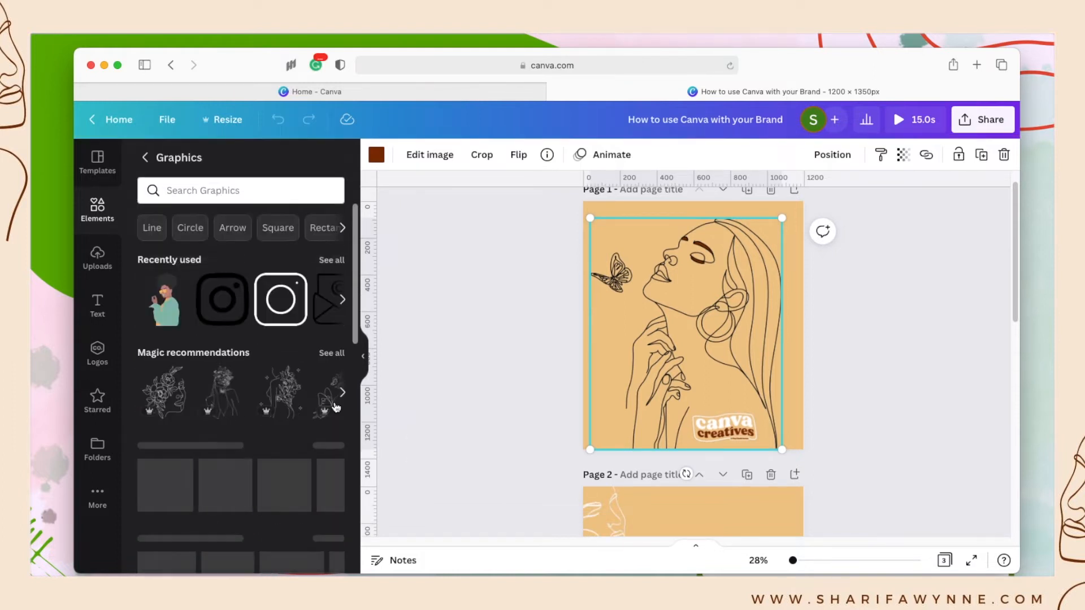
scroll("down", 3)
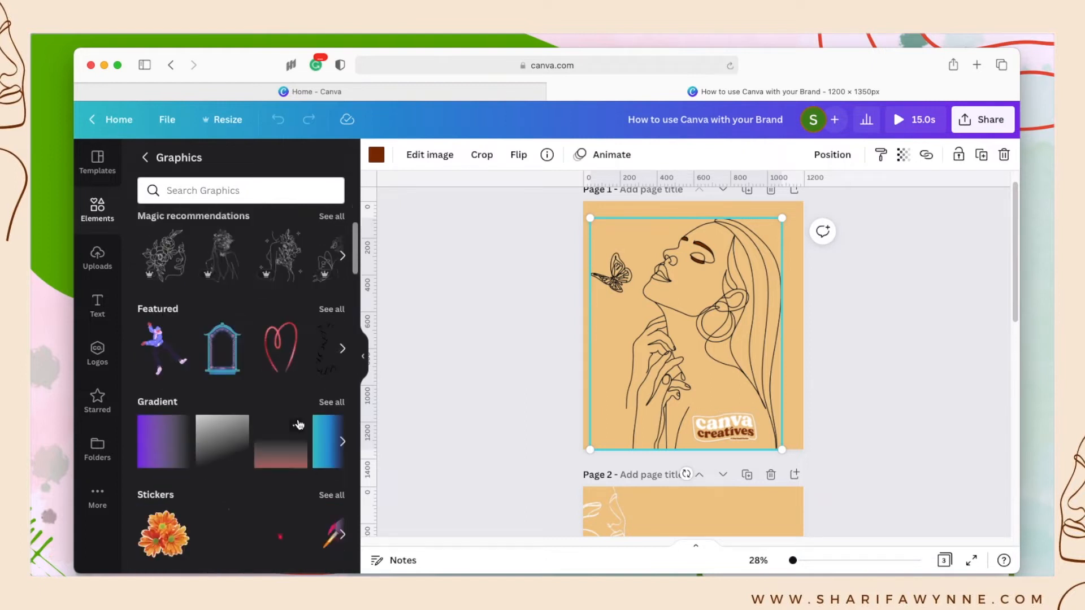
mouse_move(183, 427)
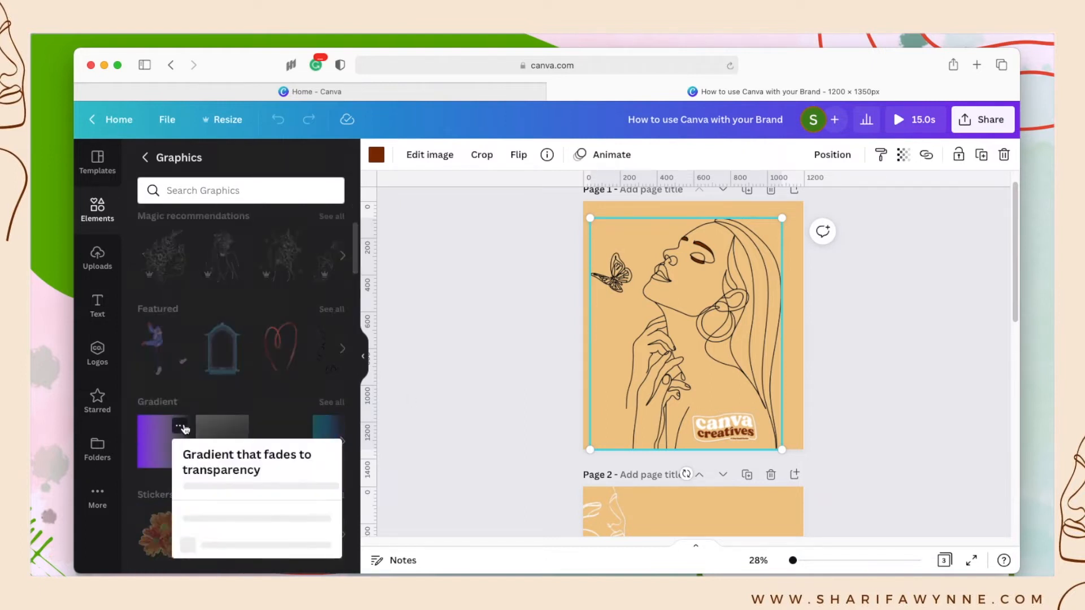
- Star the purple gradient and Red Foiled Valentines Heart, then browse down past the Featured row
left_click(181, 426)
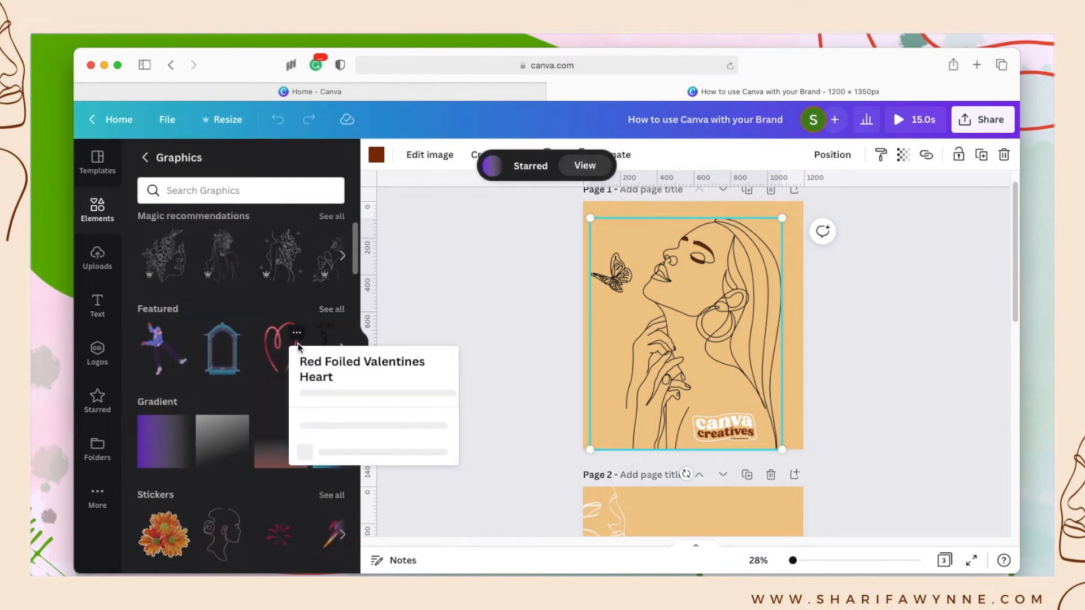
left_click(297, 332)
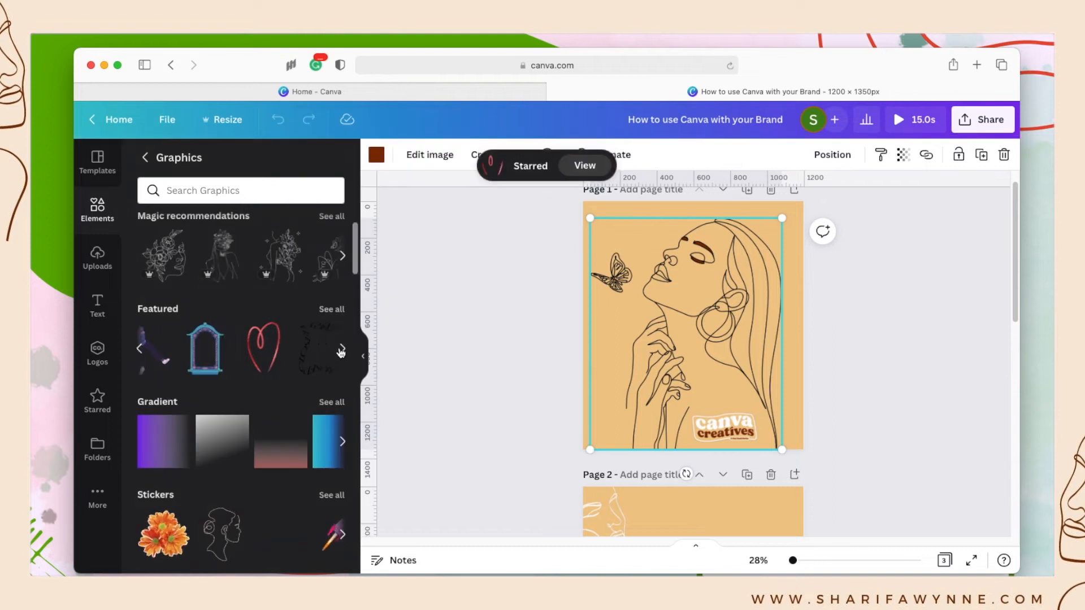
left_click(340, 348)
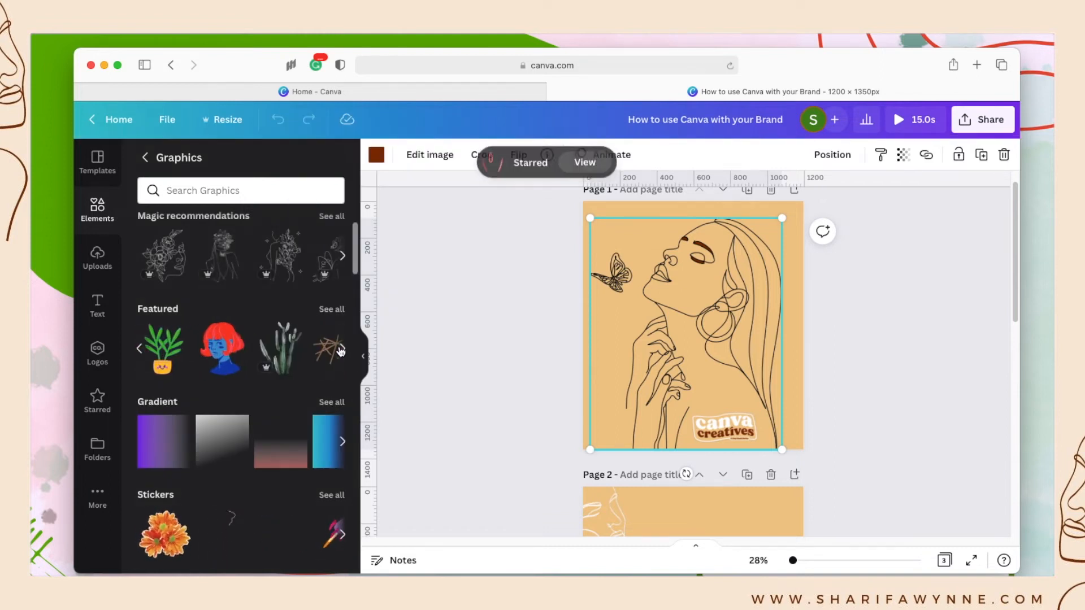
scroll("down", 3)
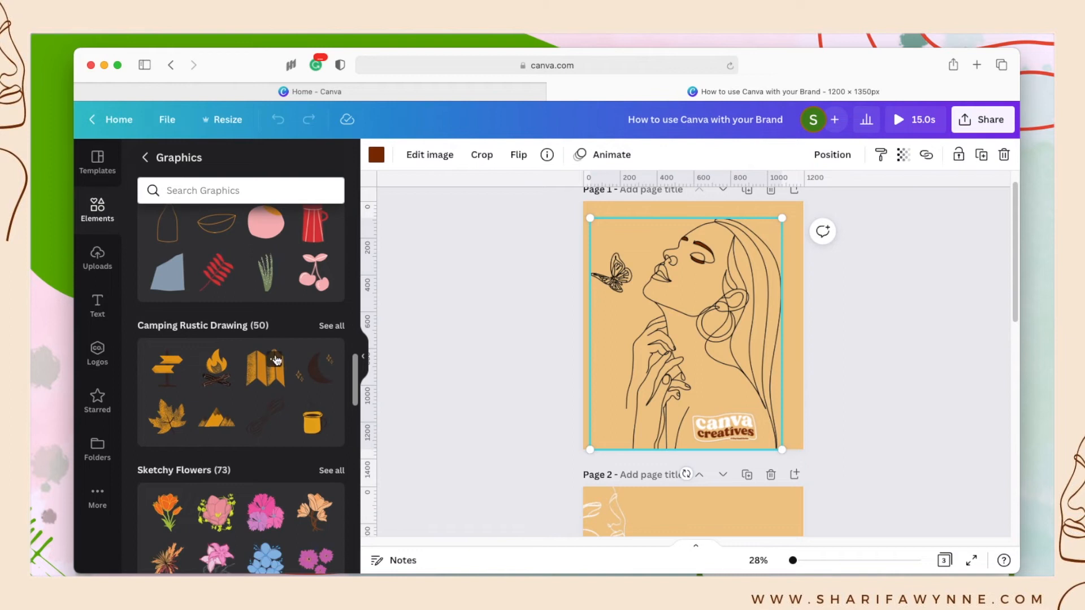
- Star the folded map drawing and view it with the heart and gradient in Starred
right_click(264, 367)
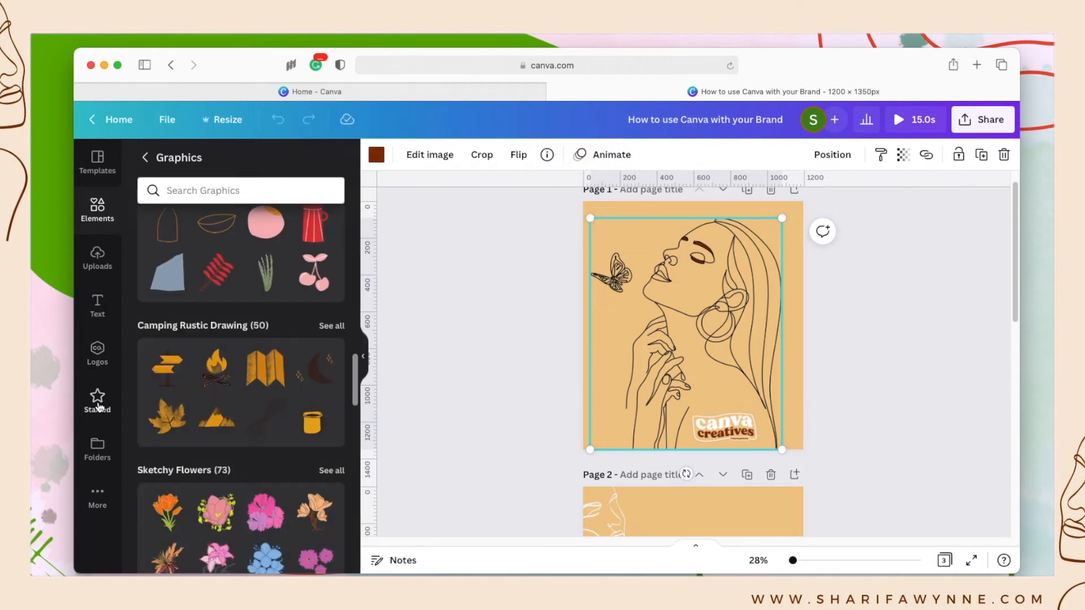
left_click(97, 401)
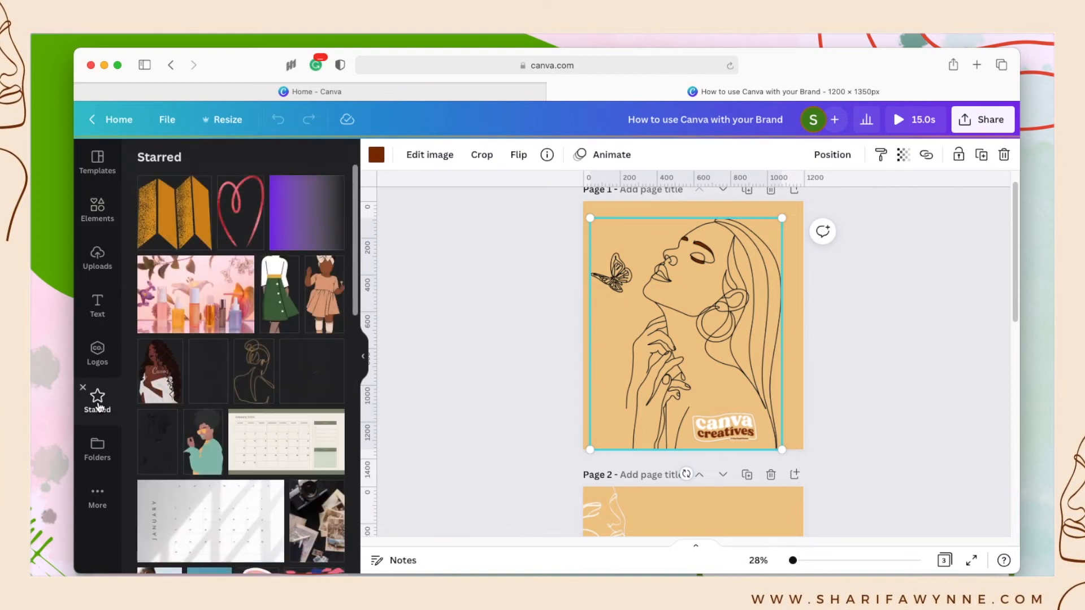
mouse_move(203, 179)
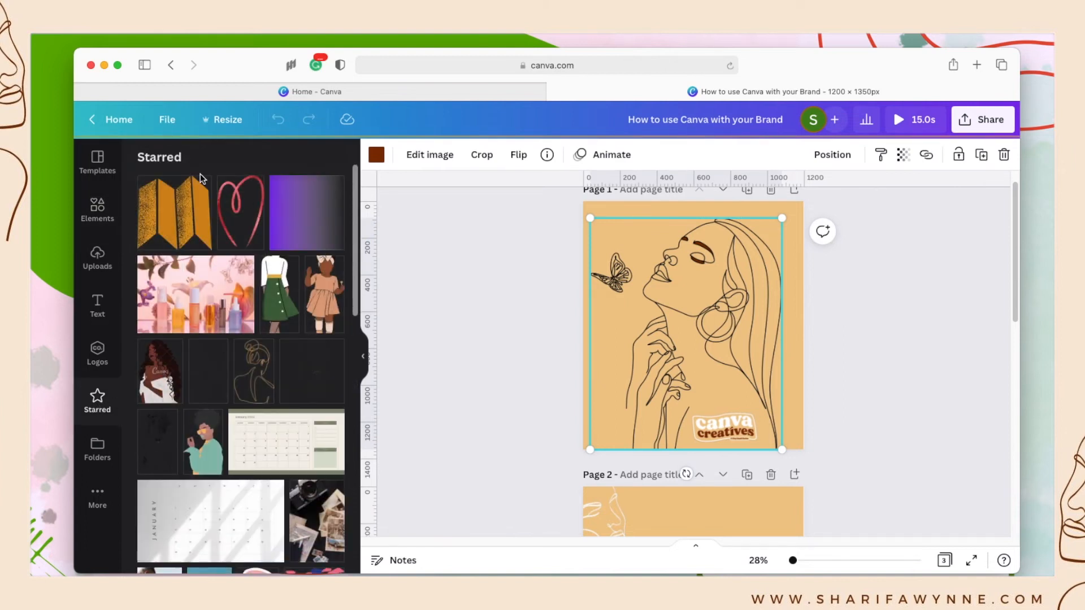
scroll("down", 3)
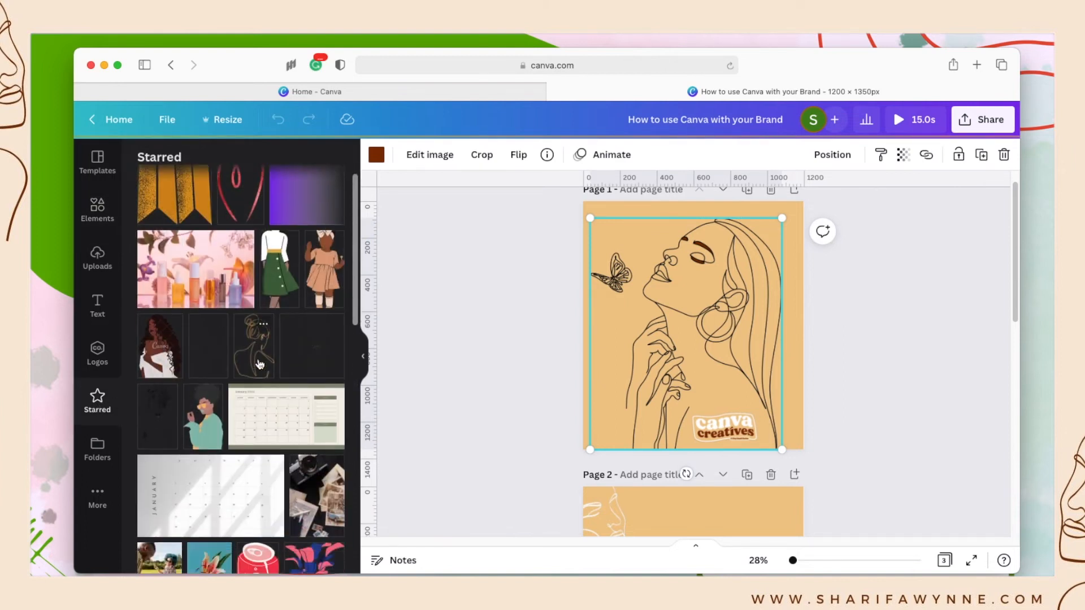
scroll("up", 3)
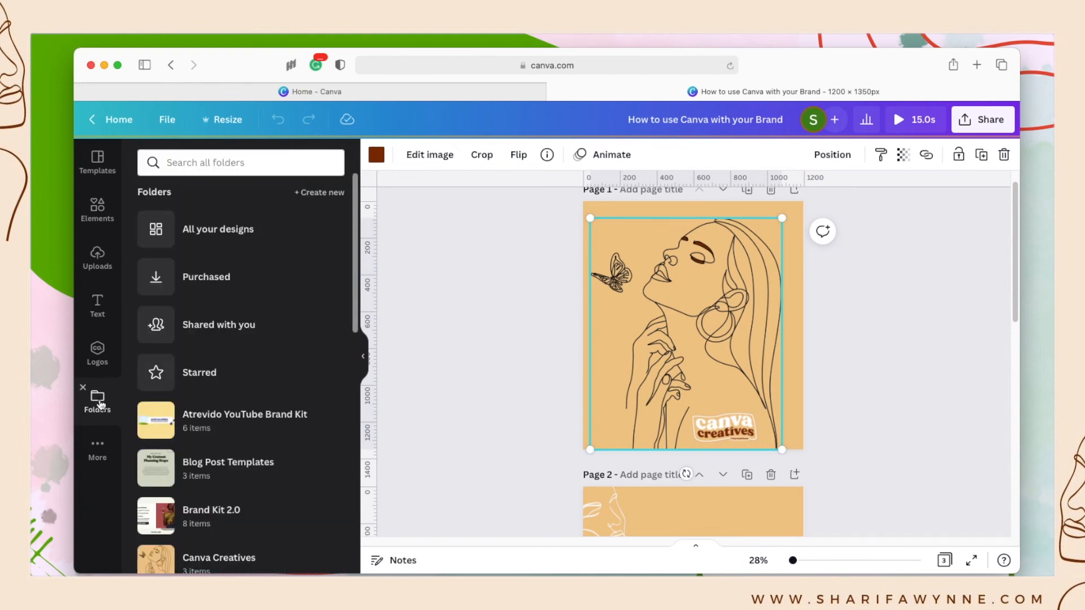
mouse_move(246, 380)
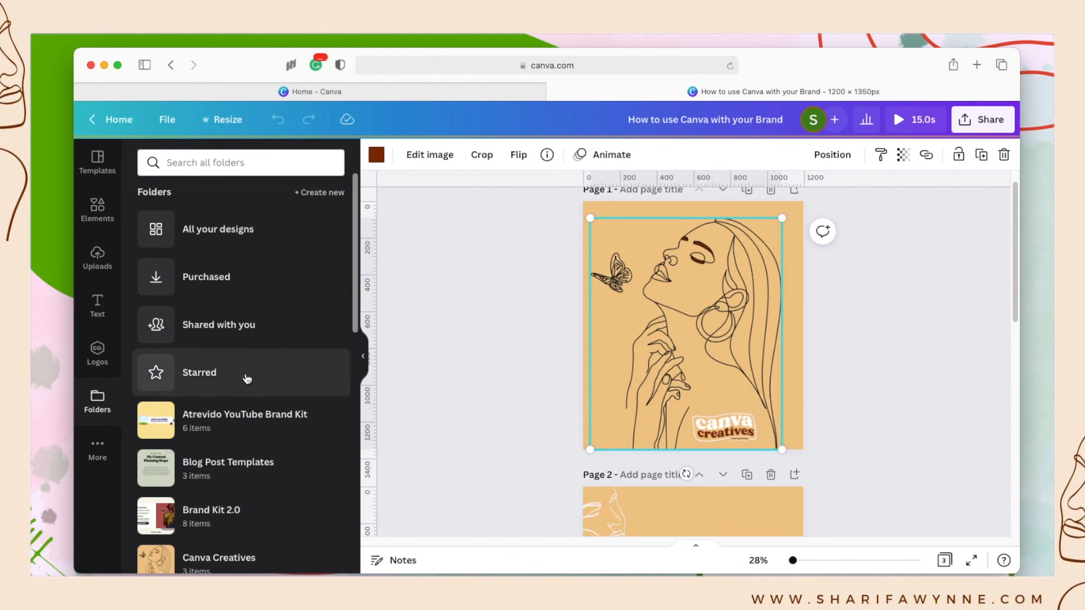
left_click(199, 372)
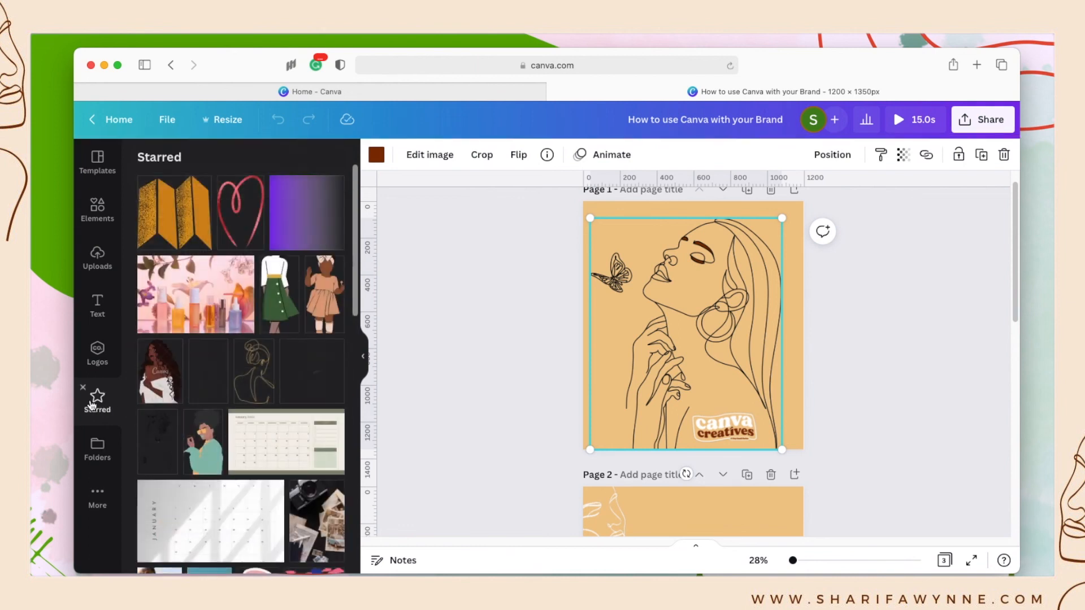